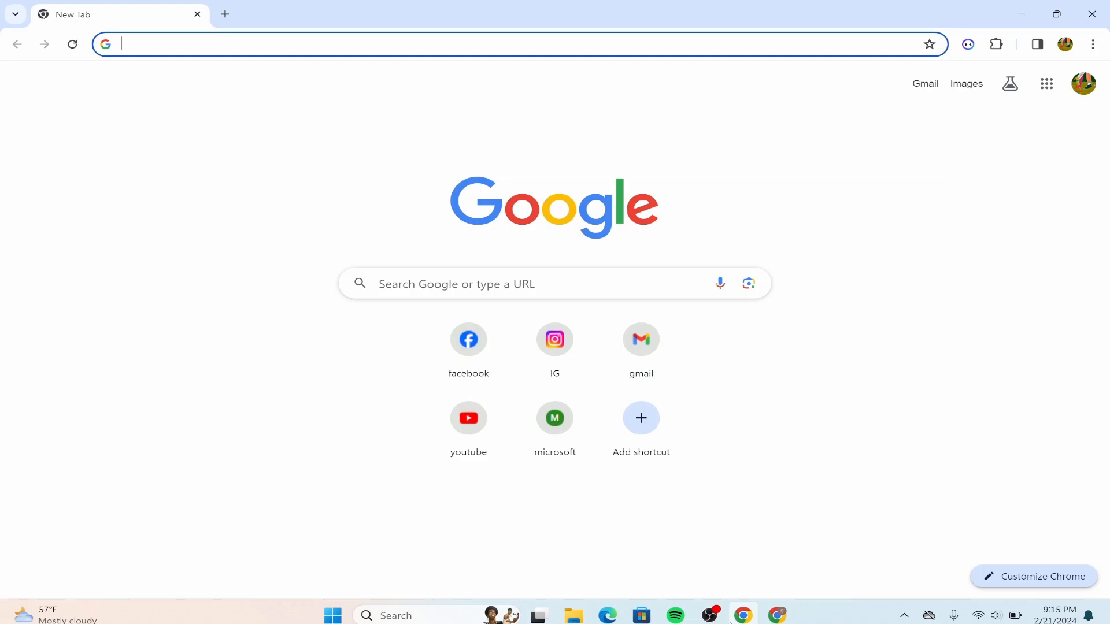
mouse_move(488, 88)
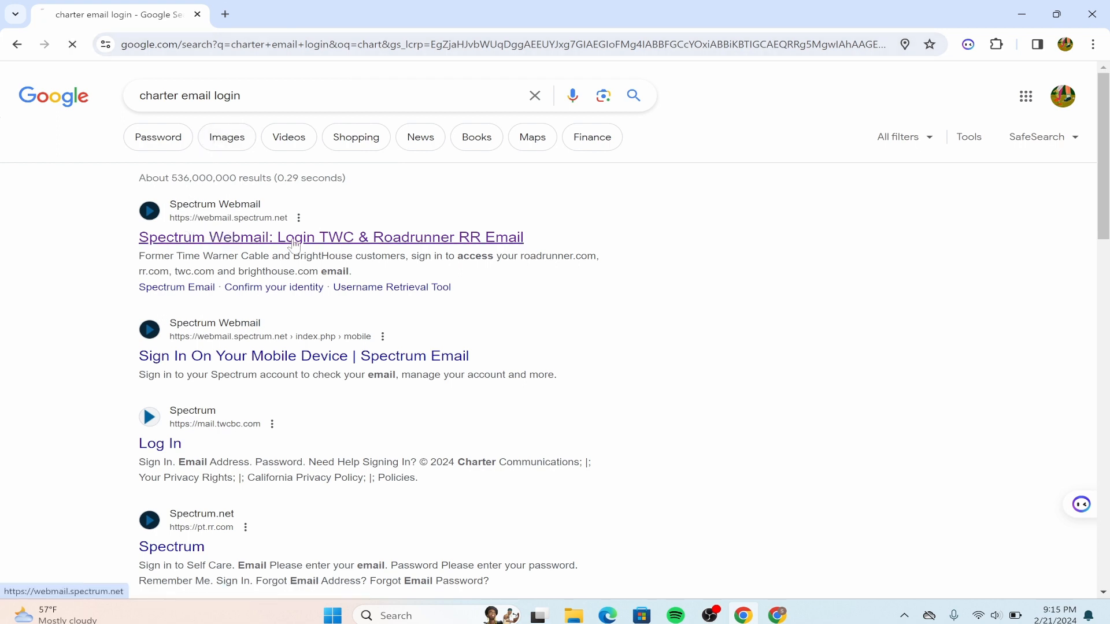
click(331, 237)
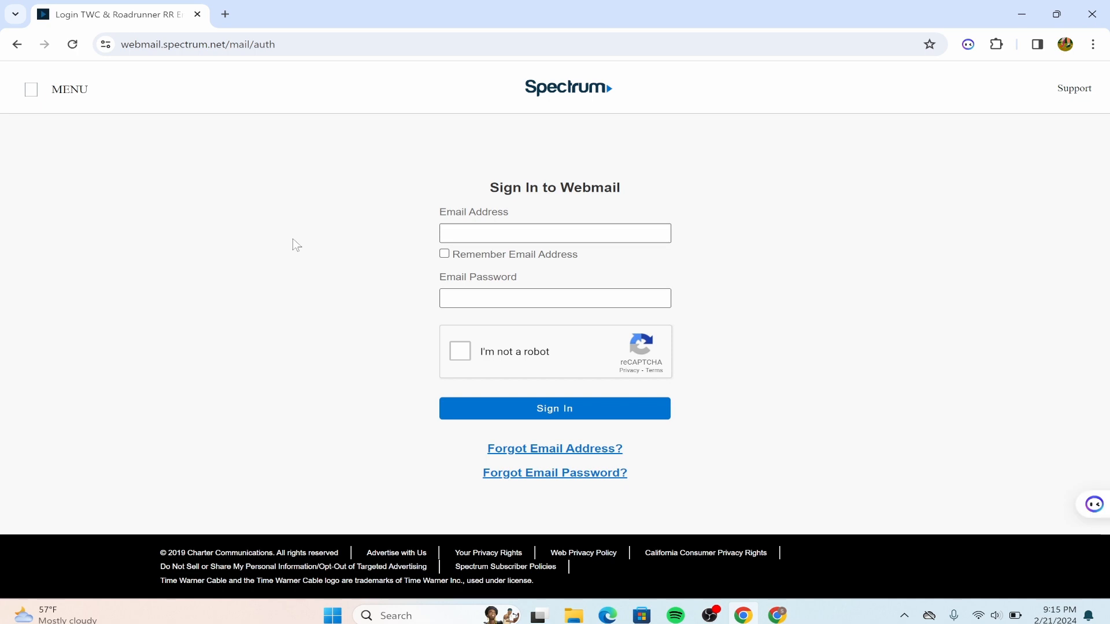
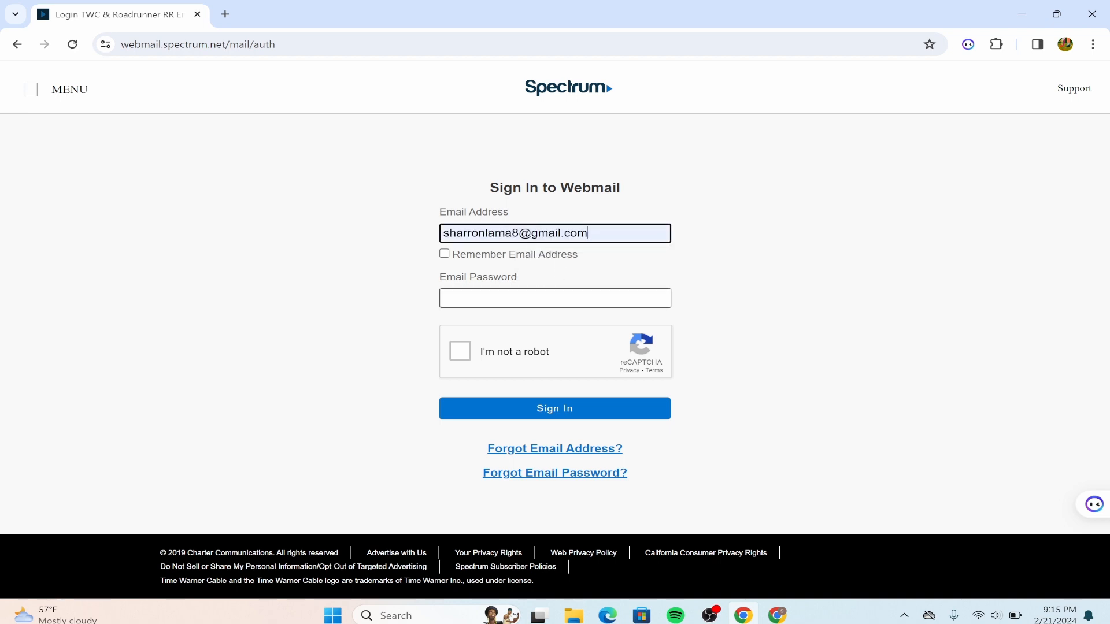
text(password)
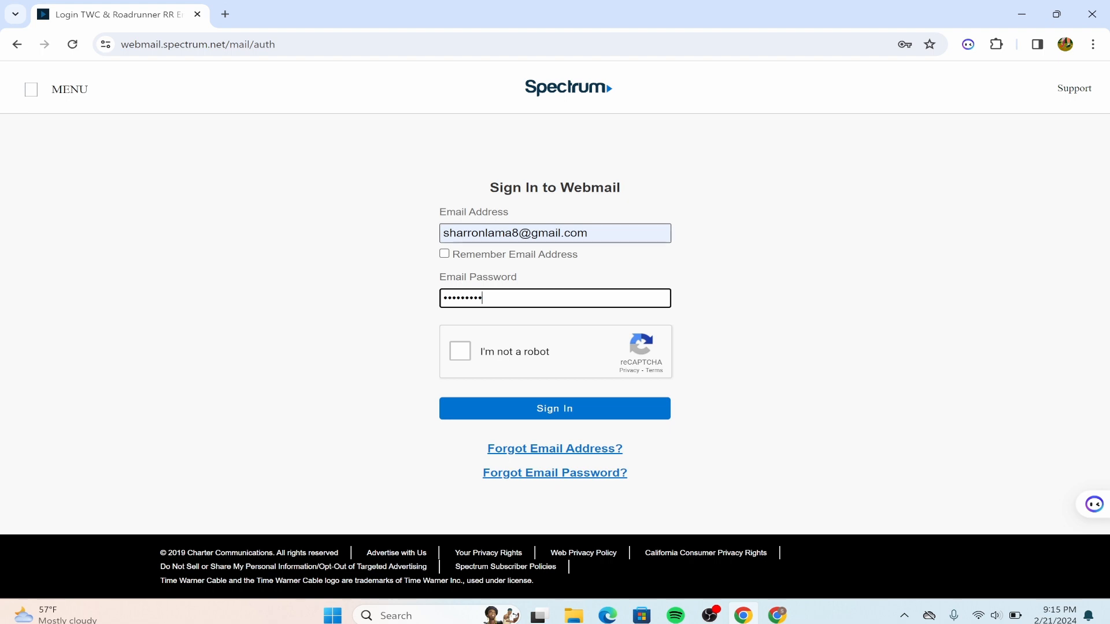
- Toggle 'Remember Email Address' on and off, then tick the 'I'm not a robot' reCAPTCHA
click(444, 254)
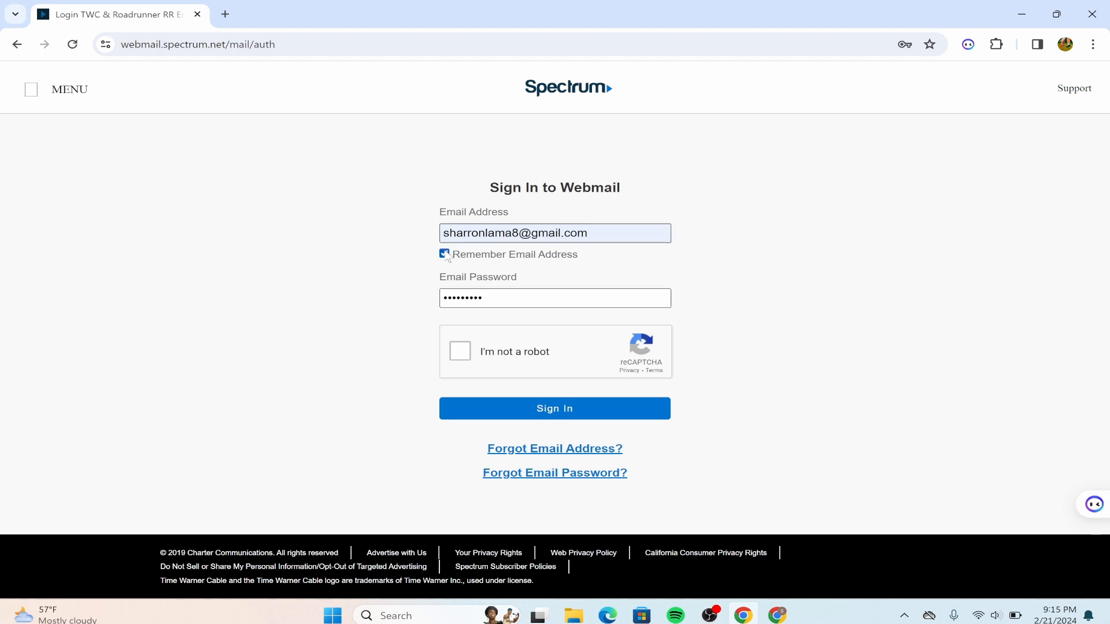
click(445, 254)
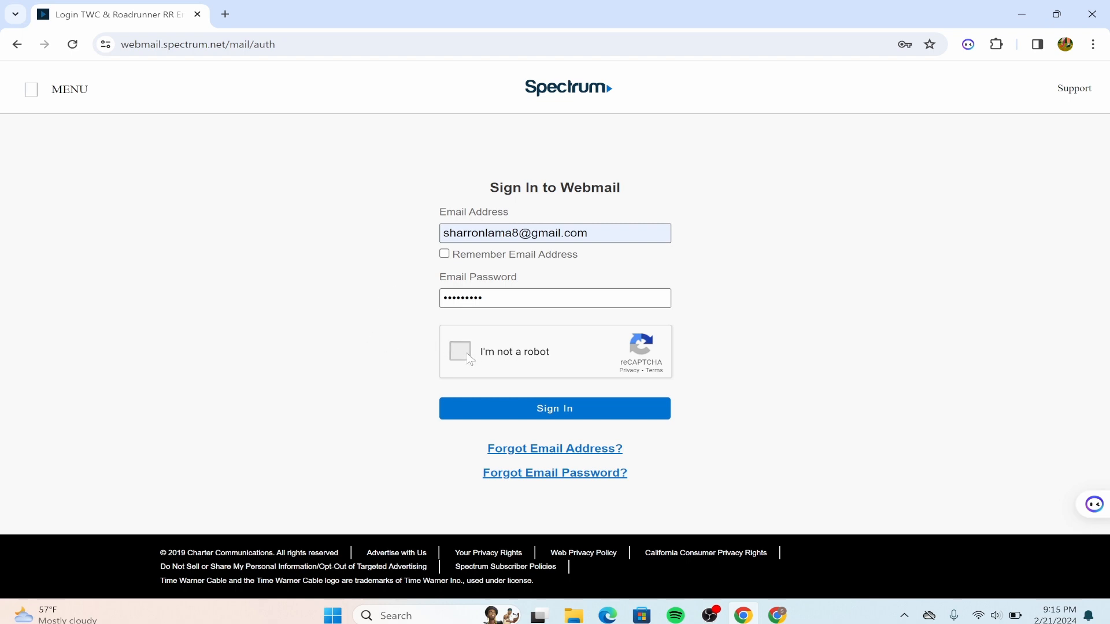
click(460, 352)
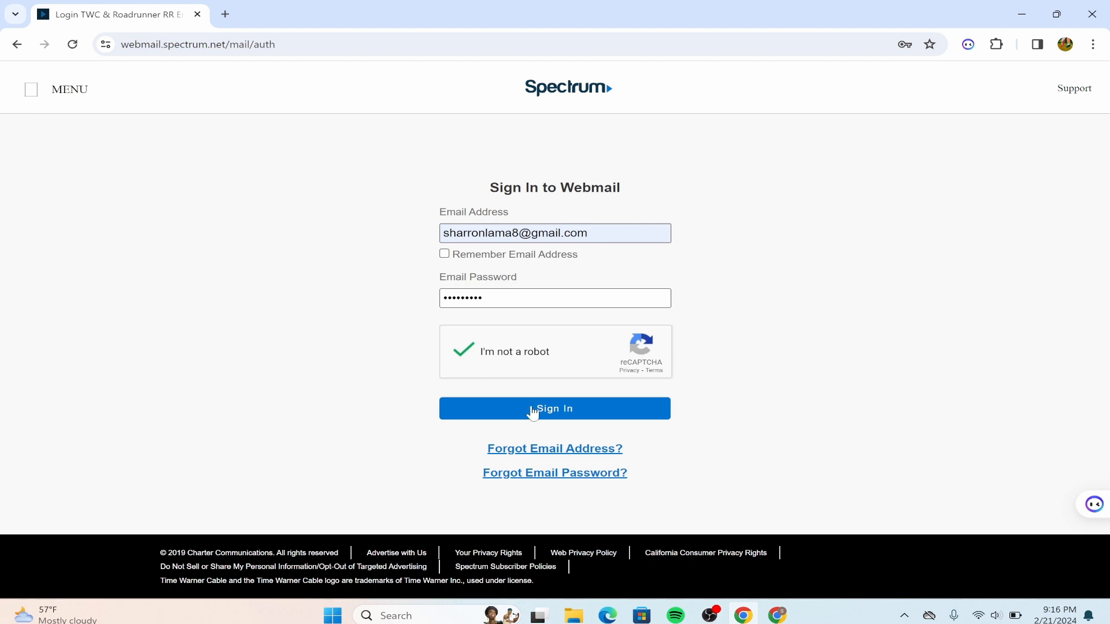
mouse_move(586, 410)
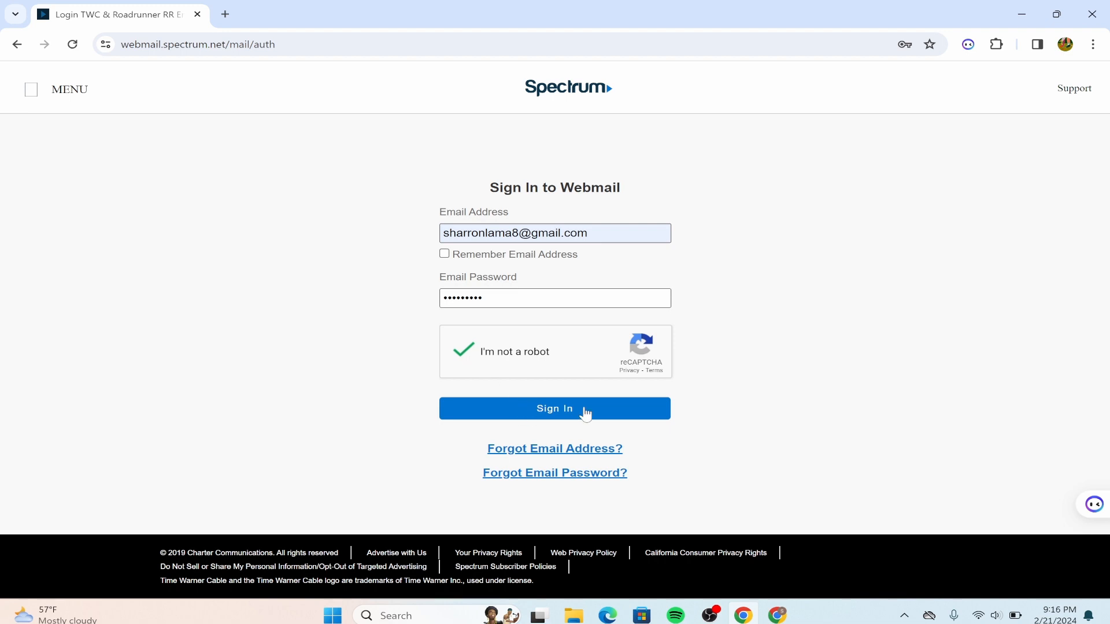
mouse_move(595, 413)
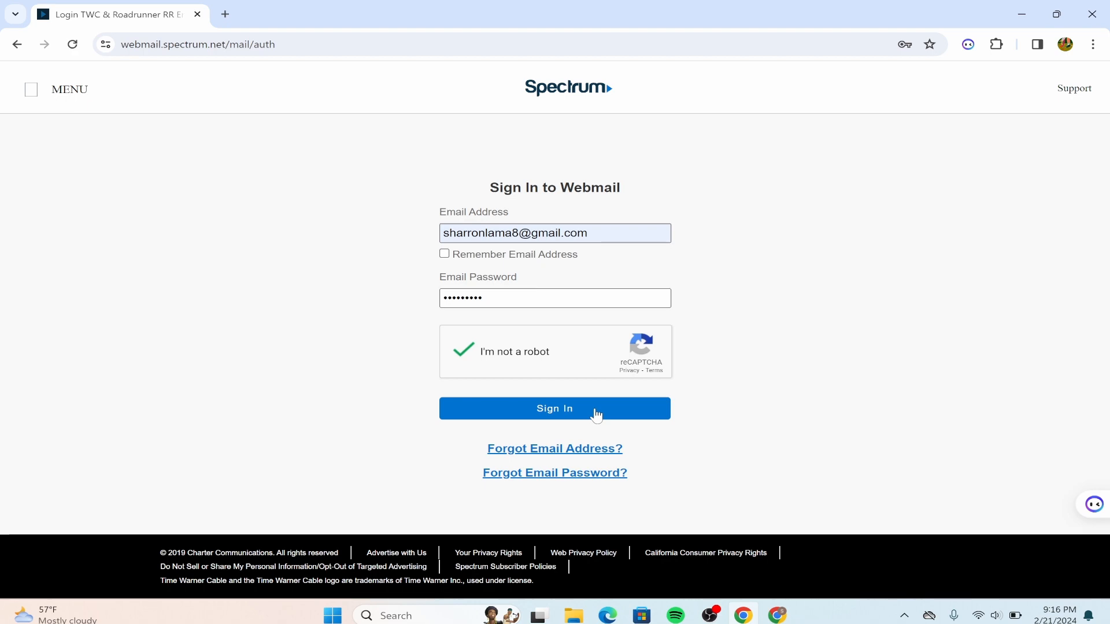